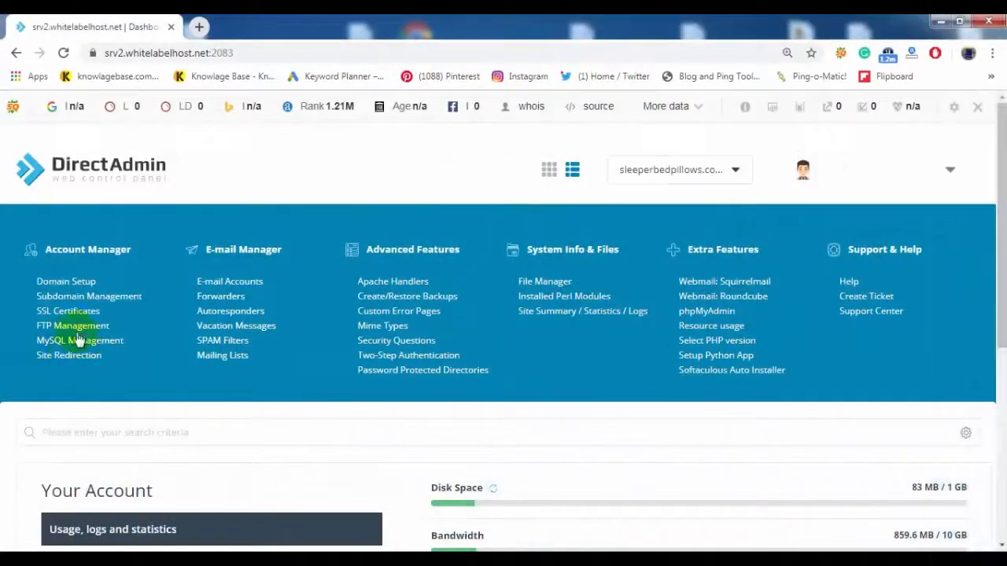
mouse_move(68, 311)
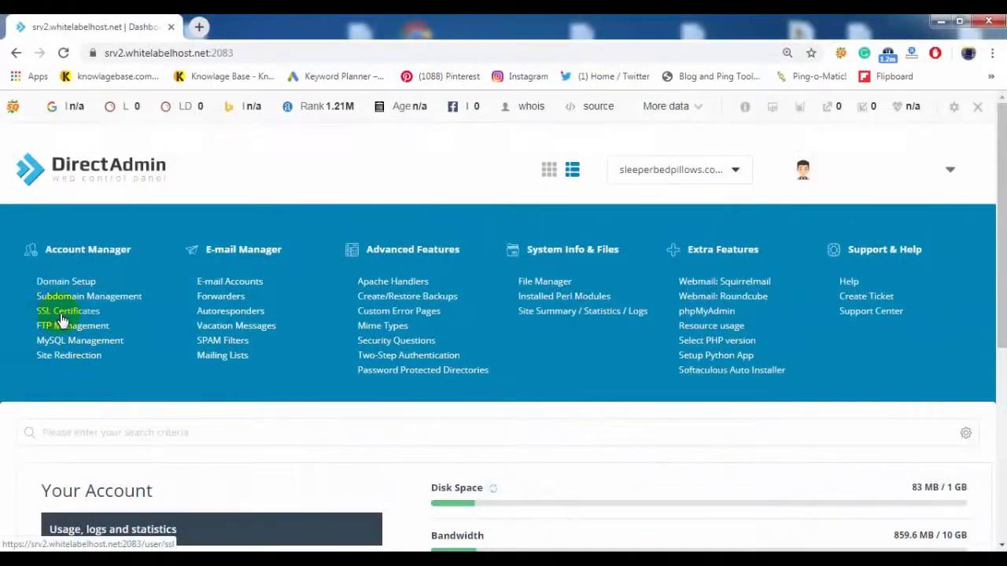
Step: Open the domain's SSL Certificates page from the Account Manager section
click(68, 310)
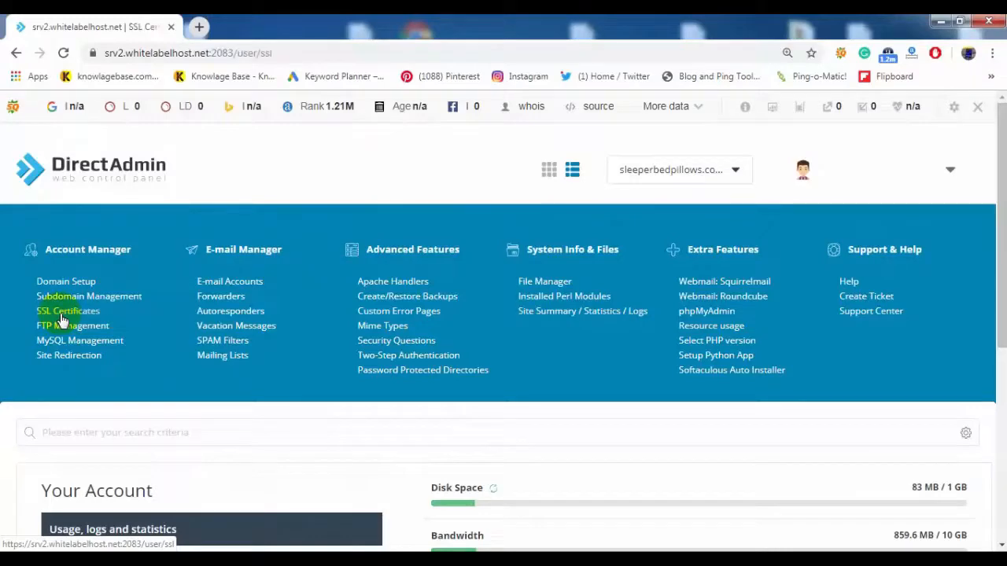
click(67, 310)
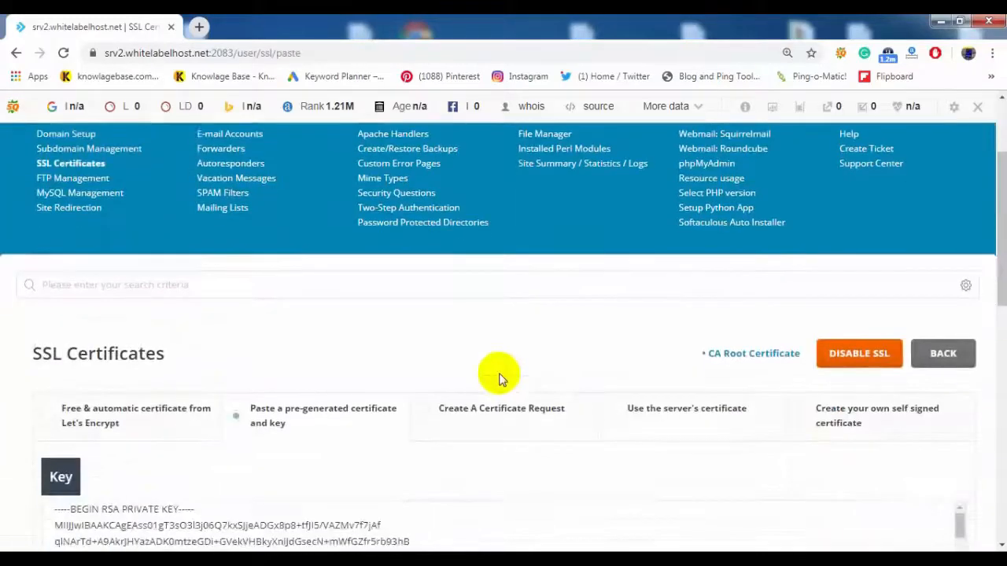
mouse_move(460, 370)
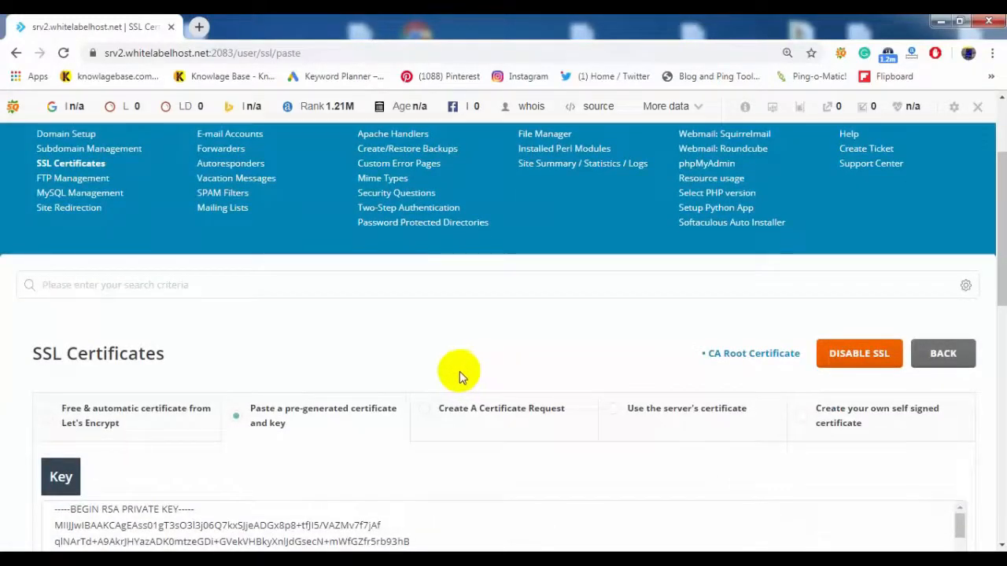
mouse_move(39, 424)
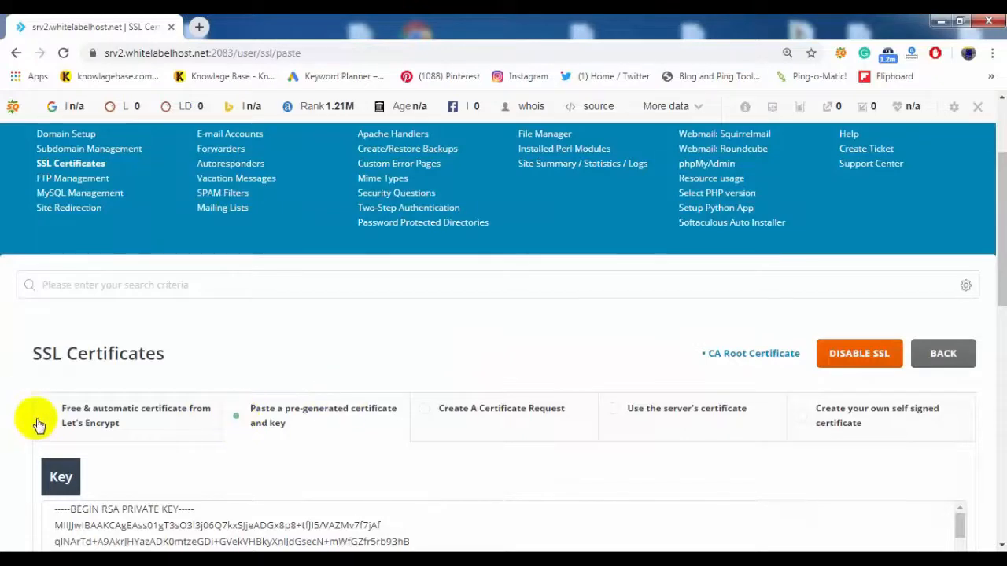
Step: Select the free automatic Let's Encrypt certificate and save Force SSL with https redirect
click(49, 416)
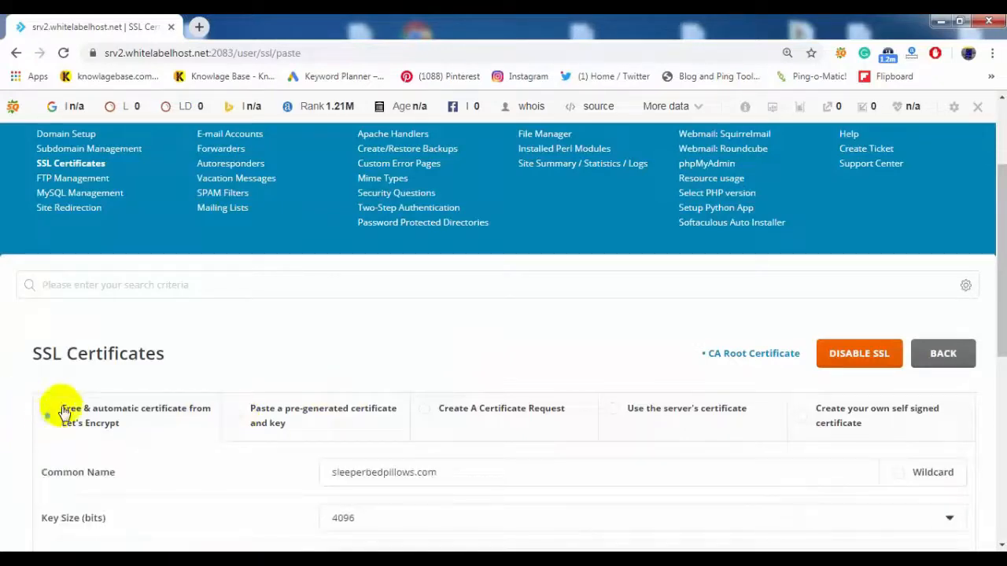
click(71, 415)
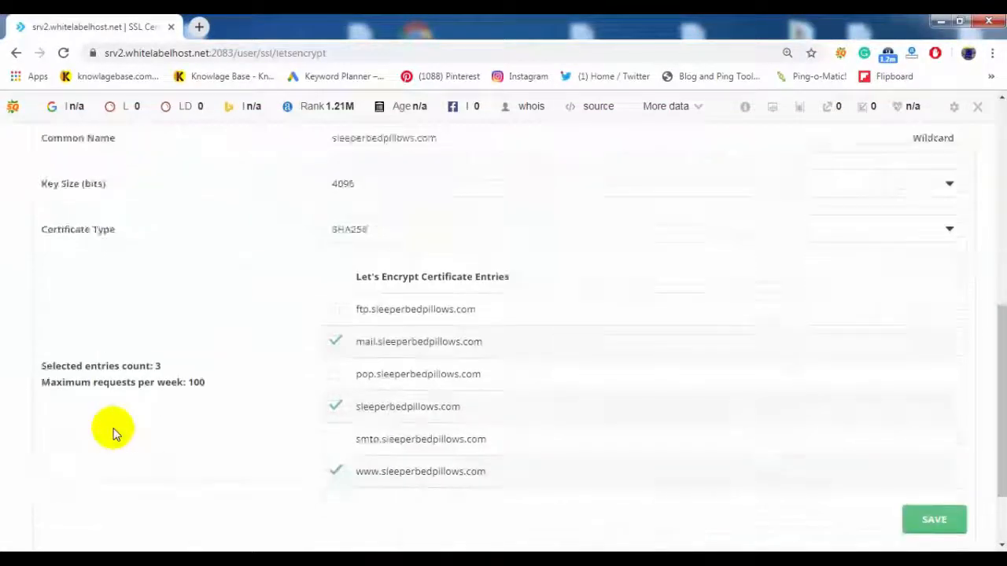
scroll(down, 3)
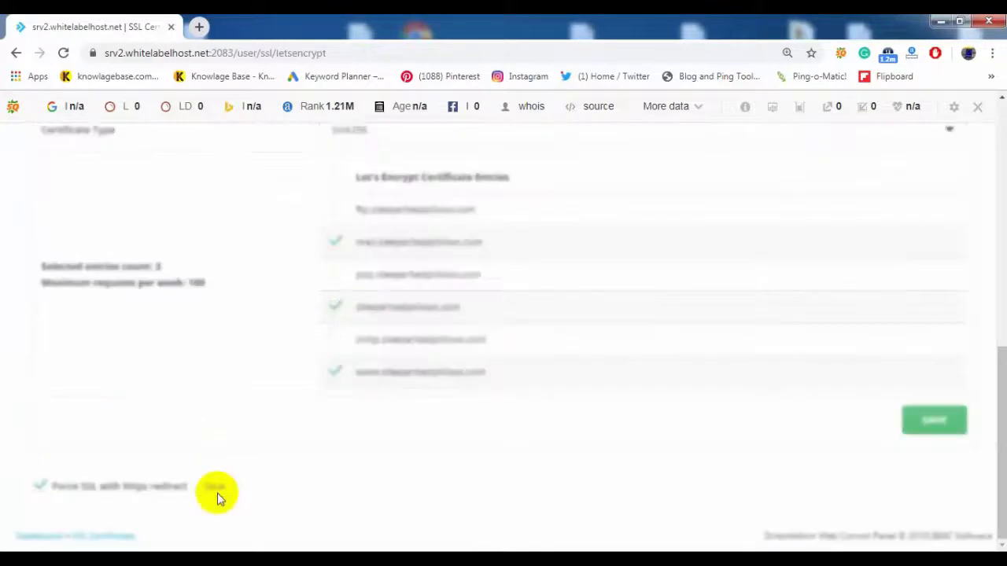
click(214, 486)
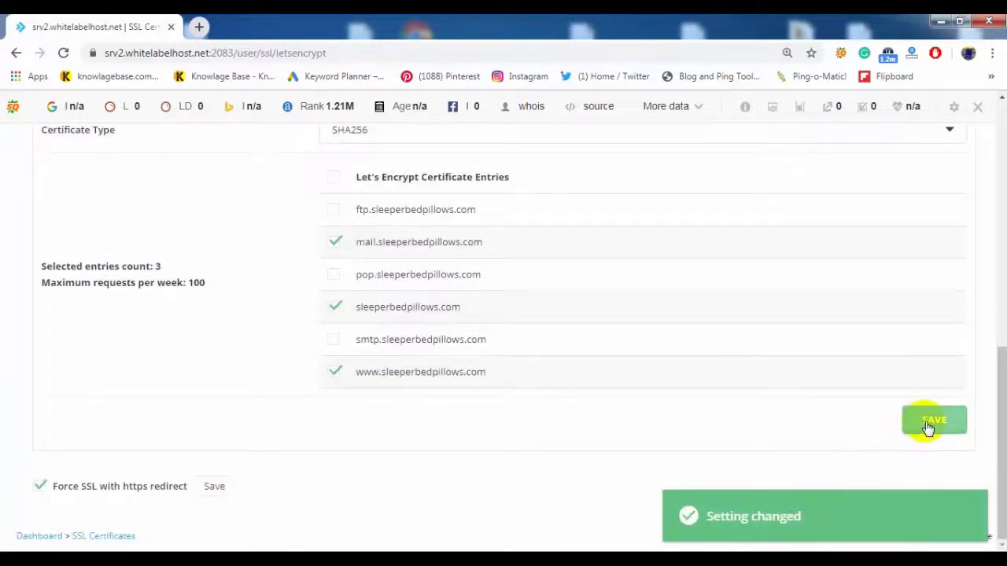
Step: Request the certificate for the domain, mail and www entries, then close the report
click(933, 420)
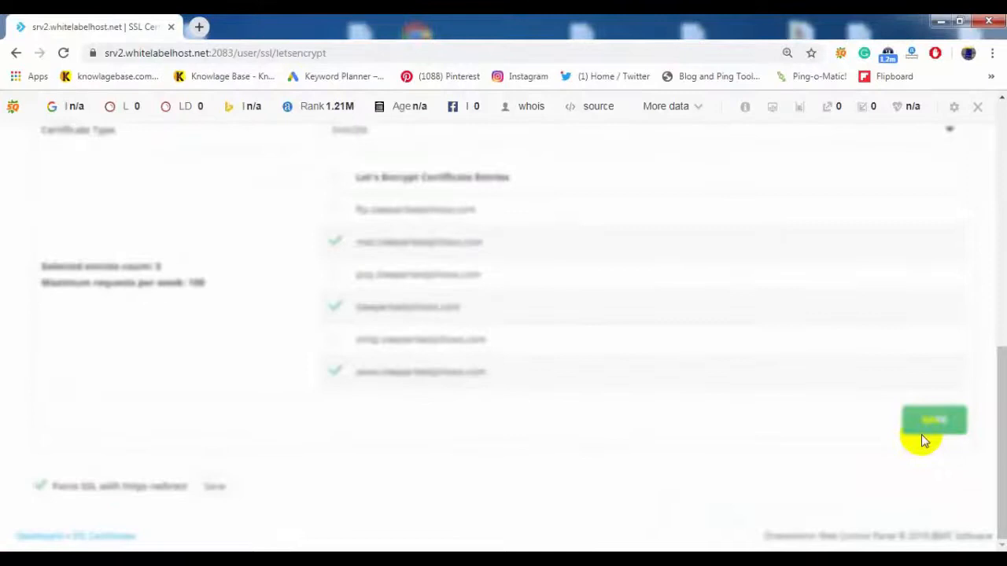
click(934, 419)
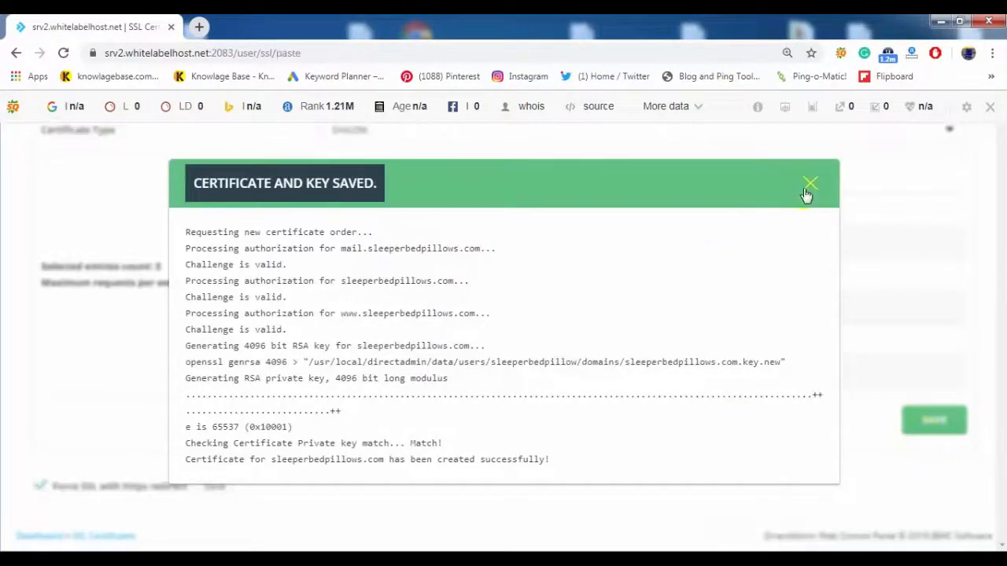
click(810, 183)
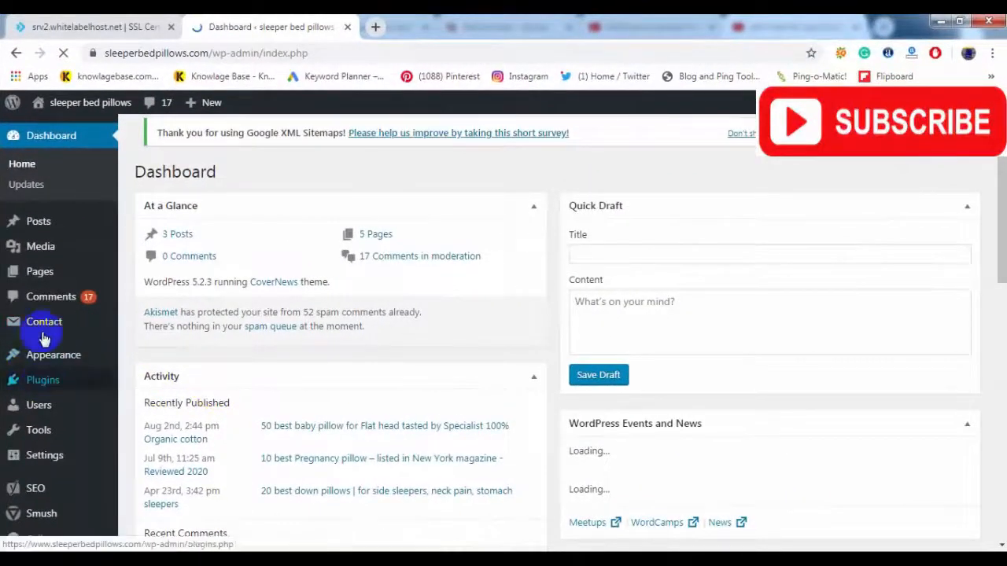
mouse_move(43, 385)
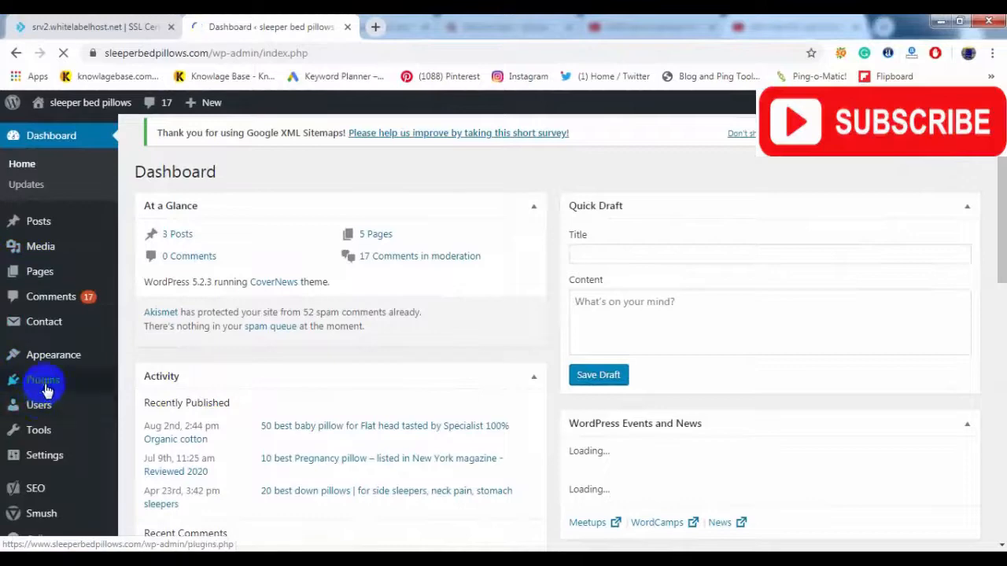
Step: Open Plugins and view the eight active plugins, including Akismet and Contact Form 7
click(42, 379)
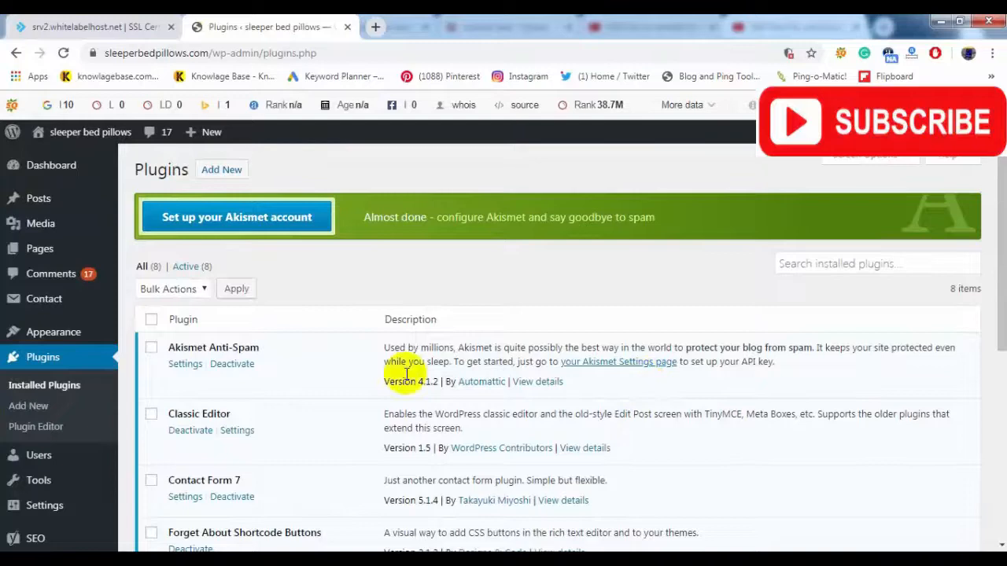
scroll(down, 3)
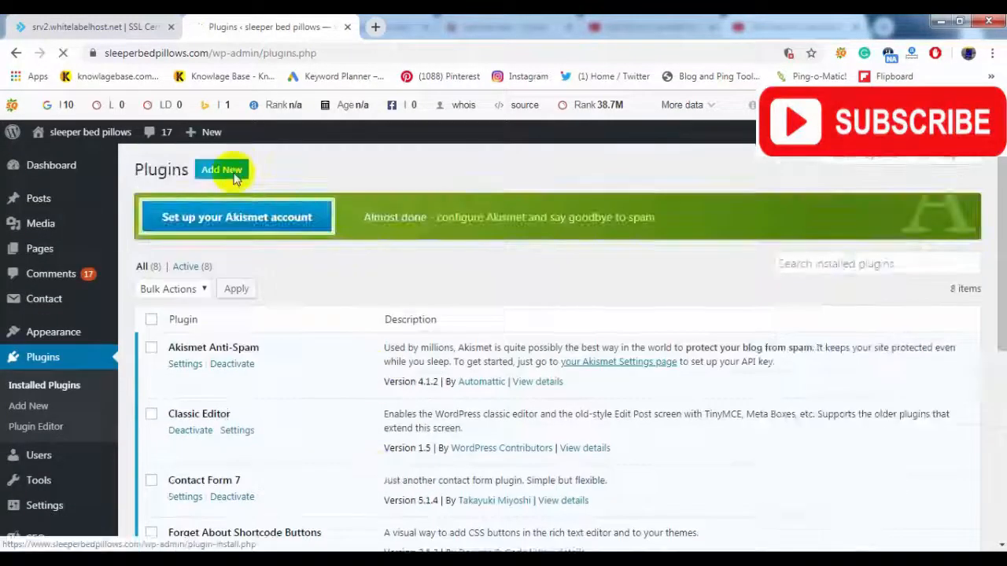
Step: Search new plugins for SSL and install Really Simple SSL
click(222, 170)
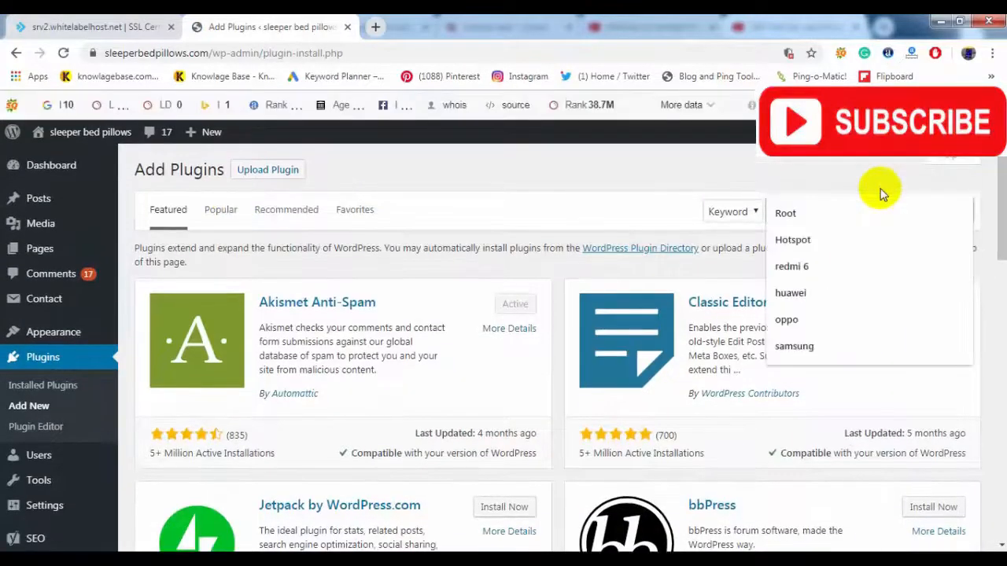
text(co)
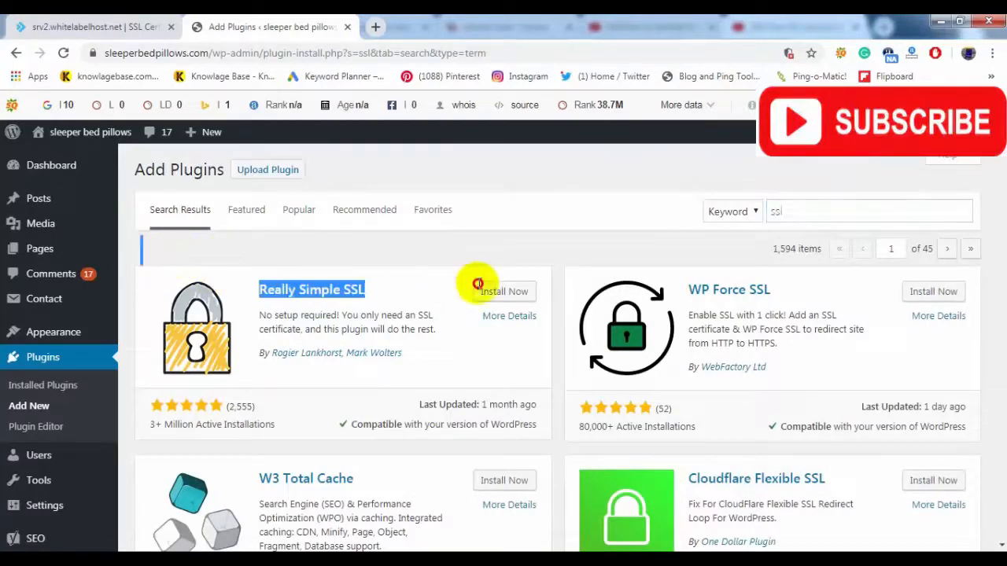
click(504, 291)
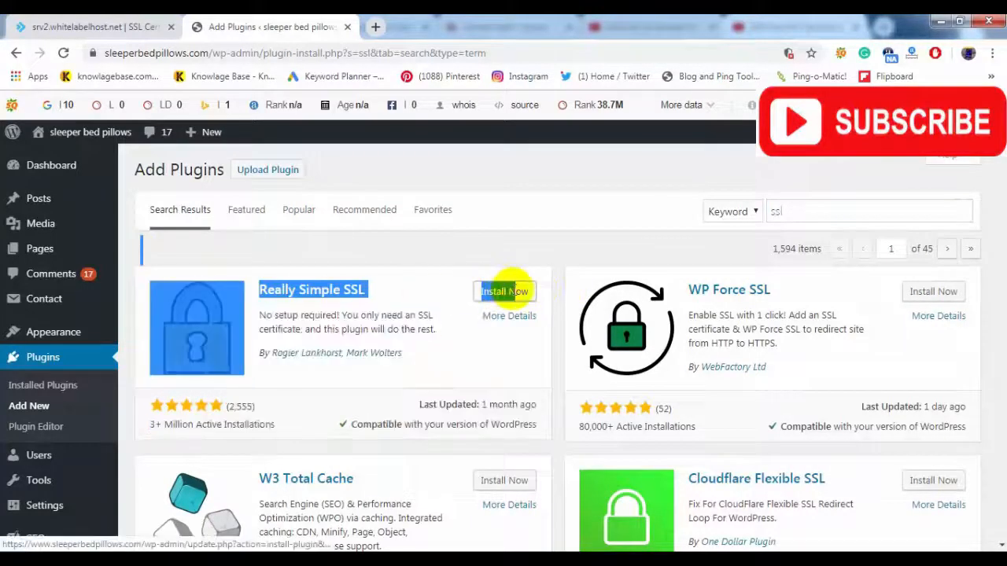
click(504, 291)
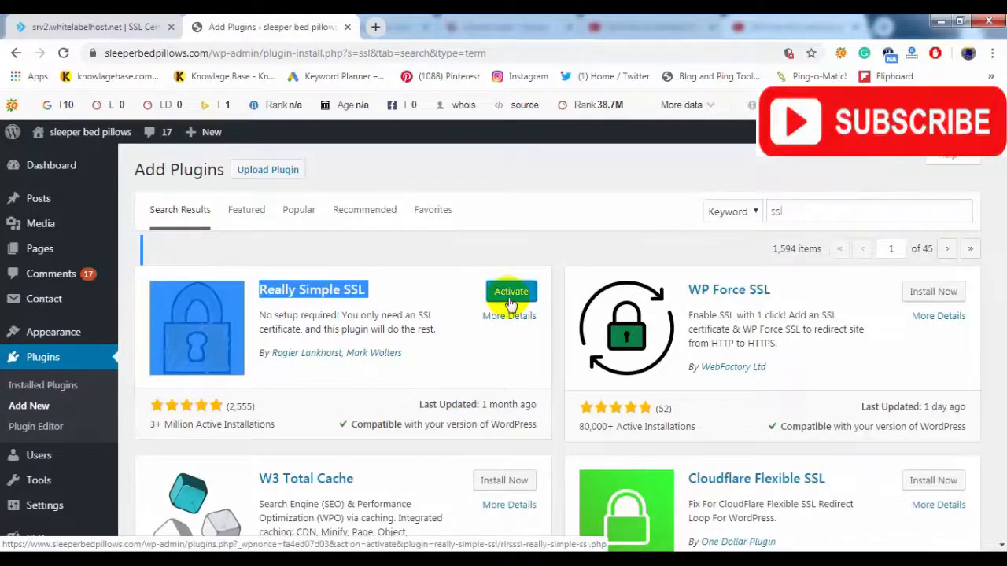
Step: Activate Really Simple SSL and choose 'Go ahead, activate SSL!'
click(511, 292)
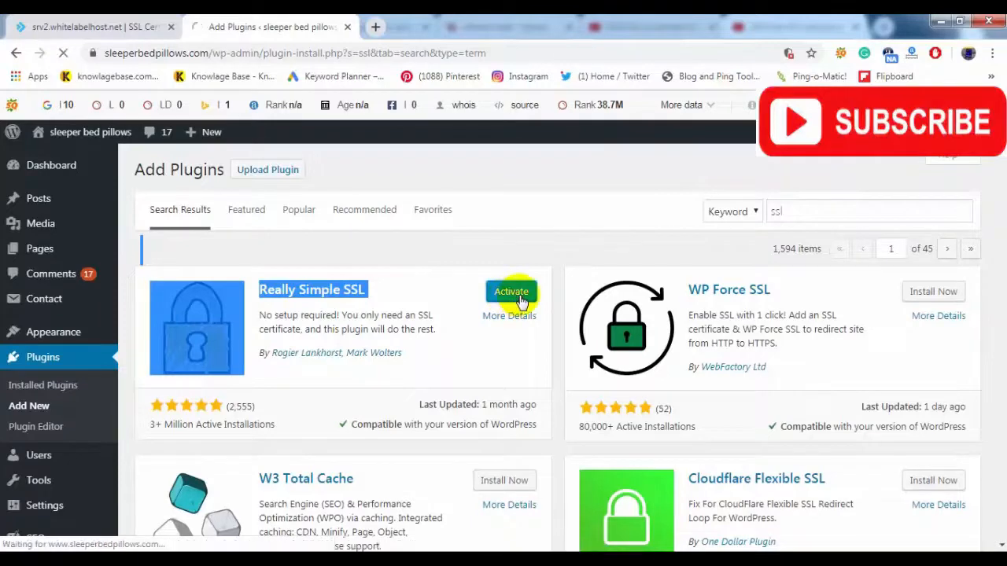
click(510, 292)
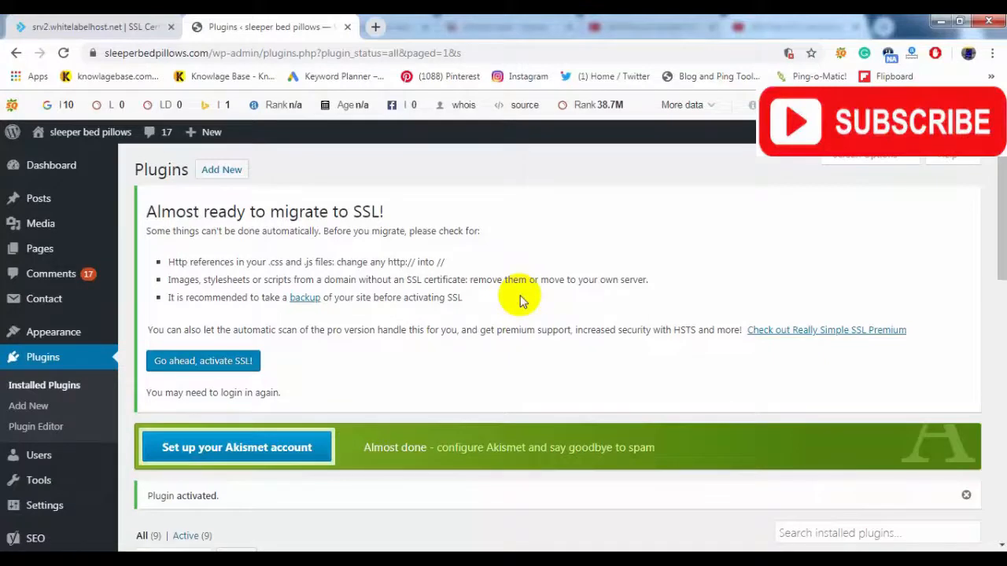
mouse_move(228, 368)
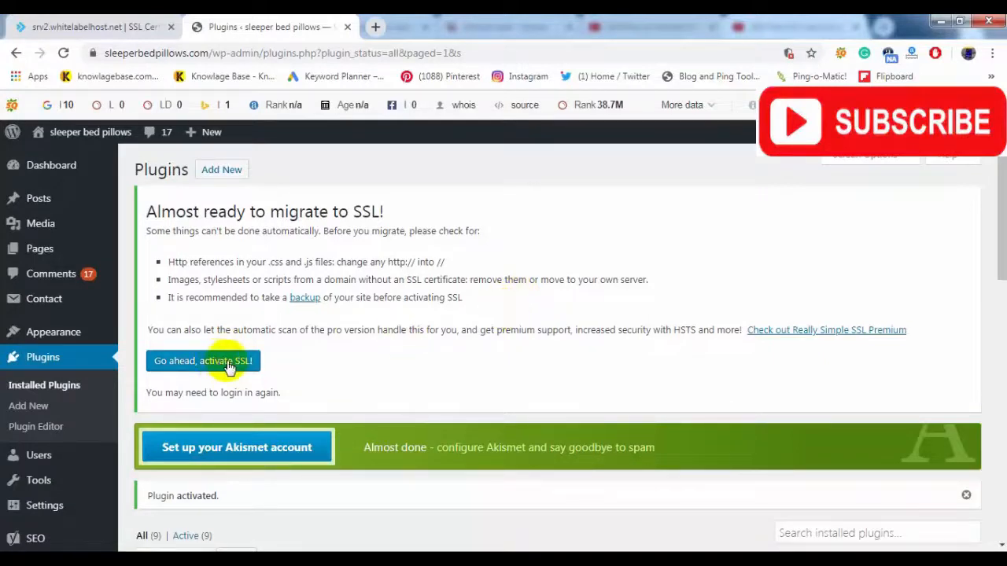
click(203, 360)
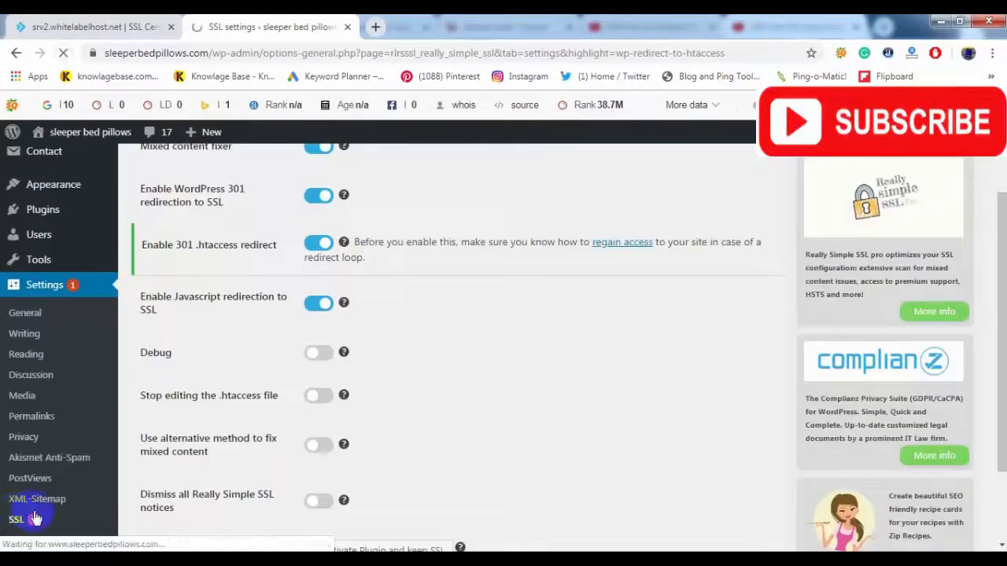
Step: Switch off 'Enable 301 .htaccess redirect' in Settings > SSL and save
click(318, 244)
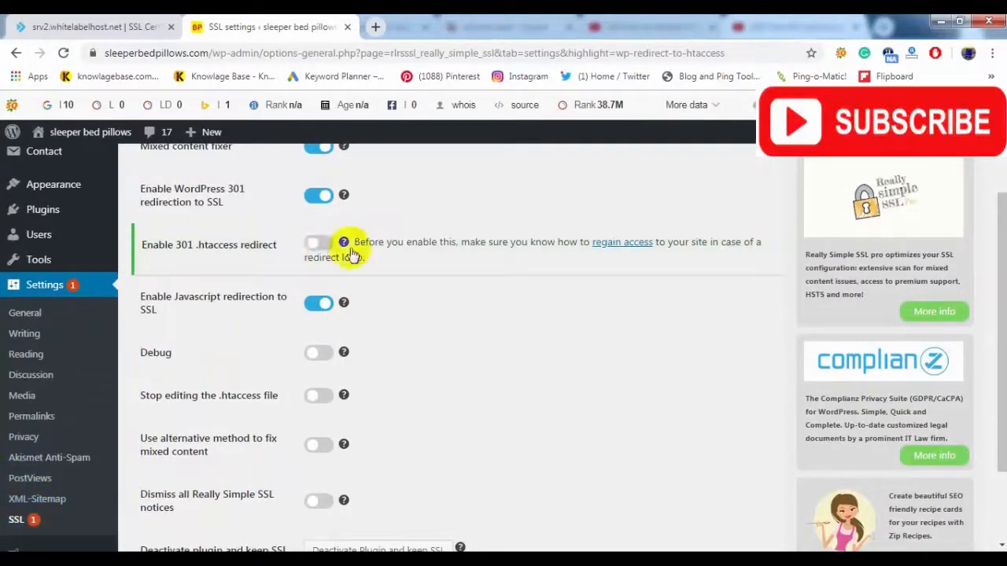
scroll(down, 3)
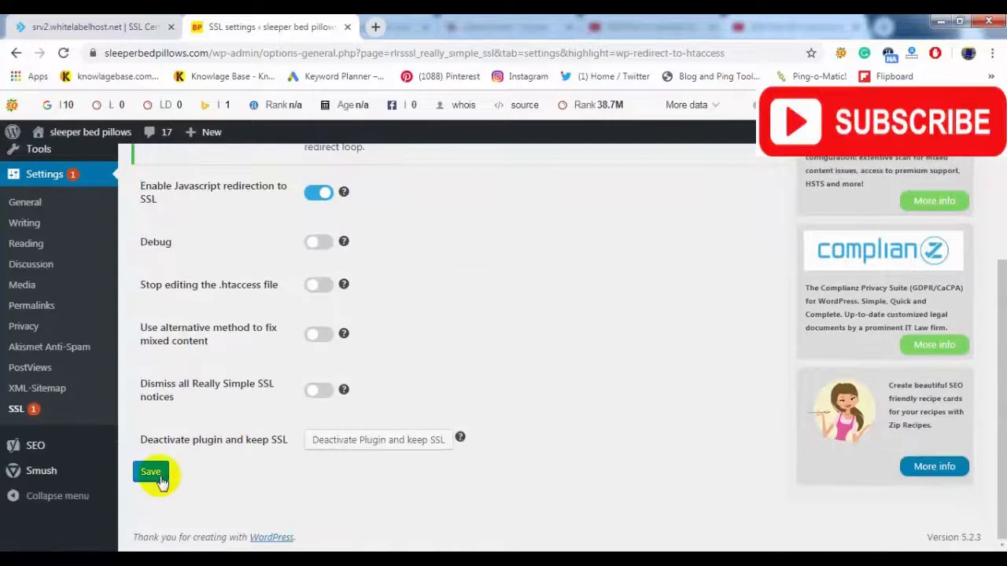
click(150, 472)
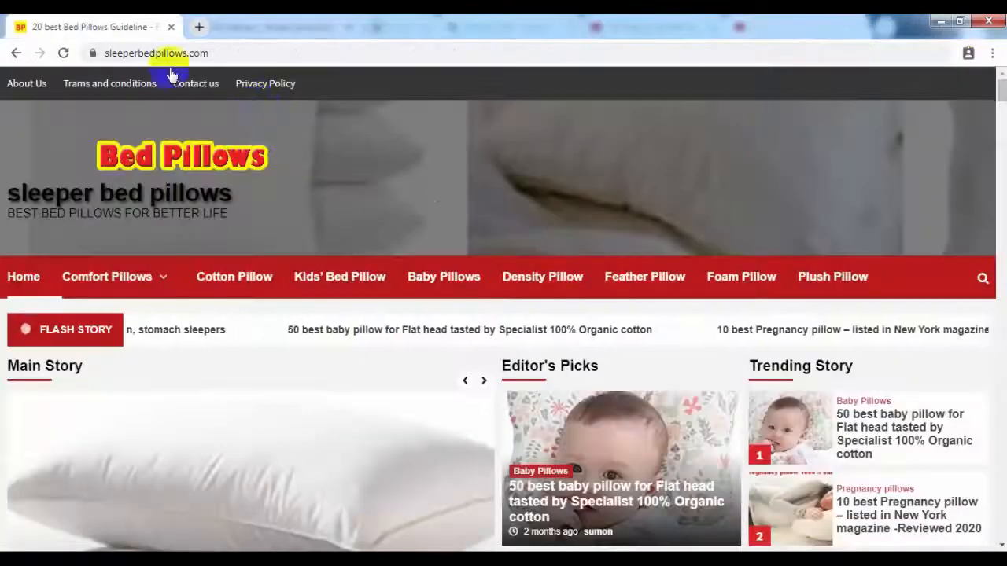
Step: Check the padlock for sleeperbedpillows.com and scroll to the Editor's Picks and Featured Story posts
click(157, 53)
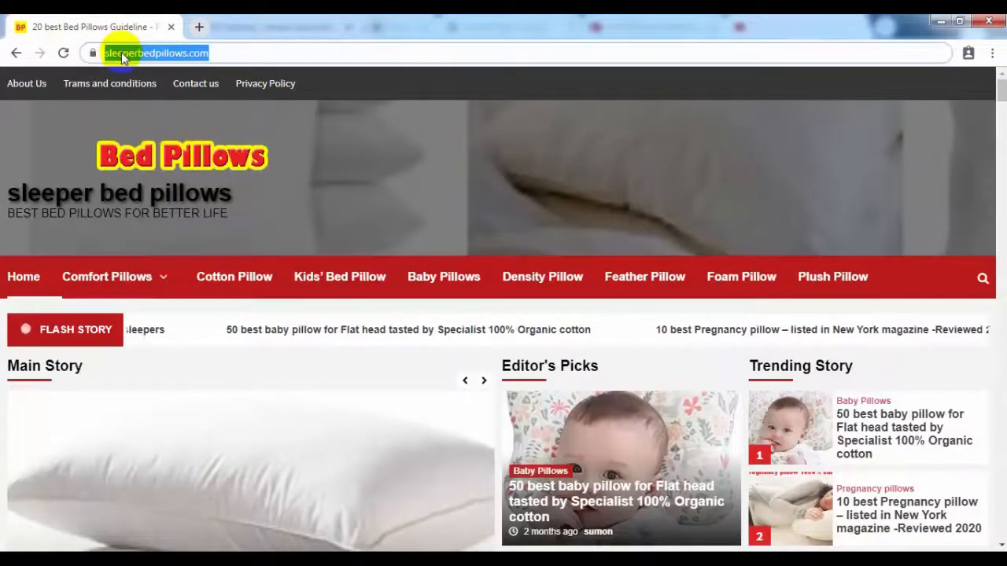
scroll(down, 3)
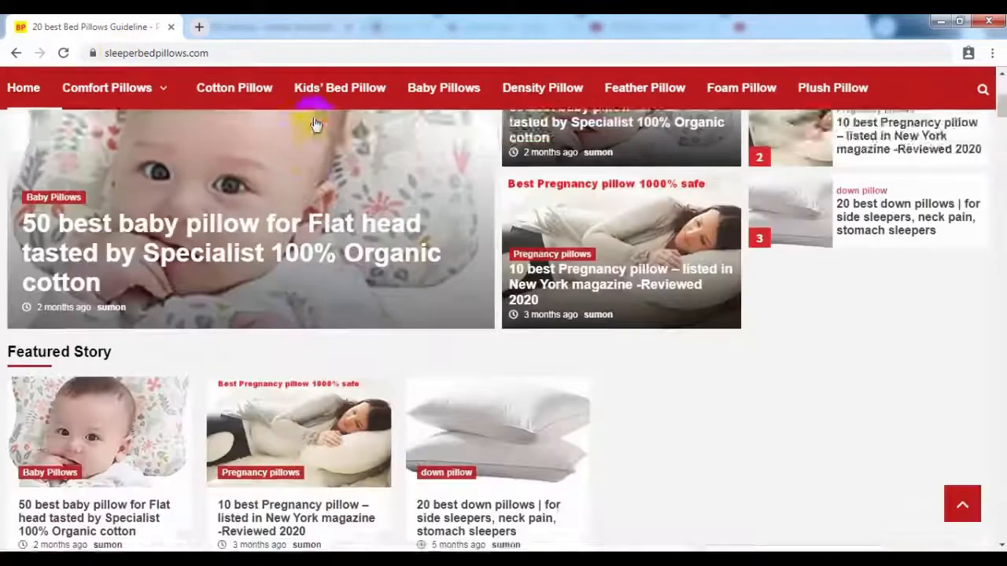